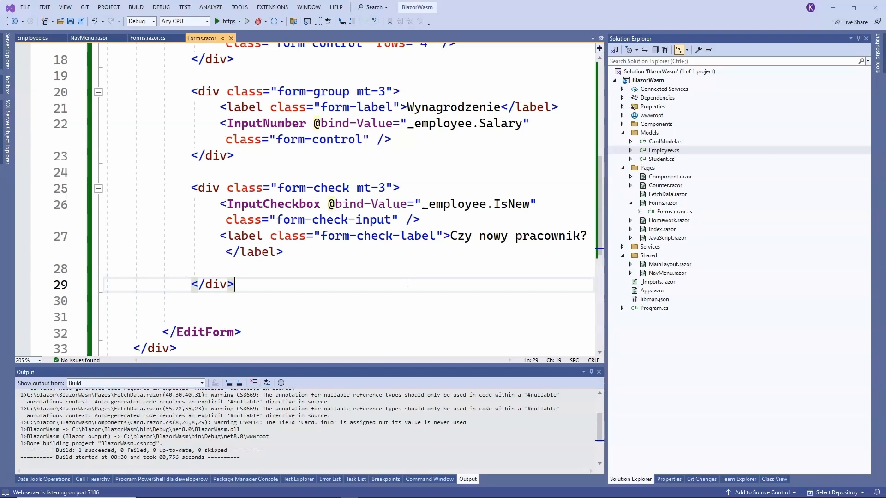
pyautogui.moveTo(573, 249)
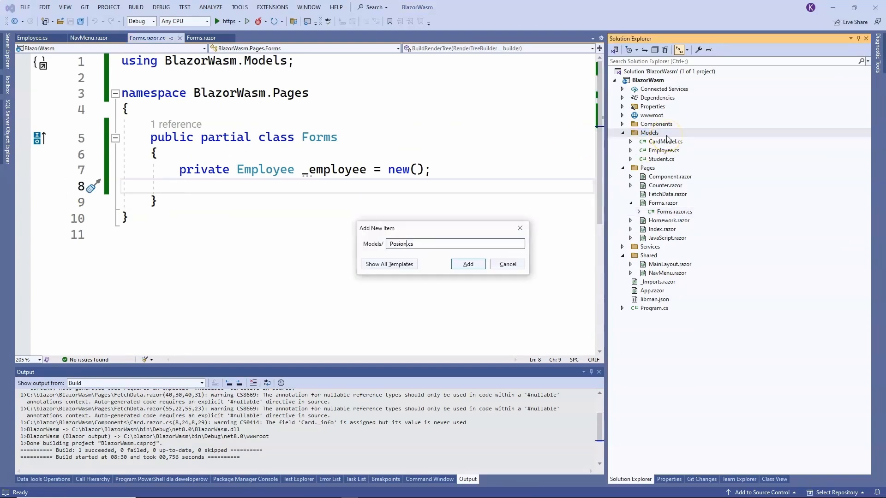
# Create the Position class with an int Id property and check Employee's PositionId property
pyautogui.click(468, 264)
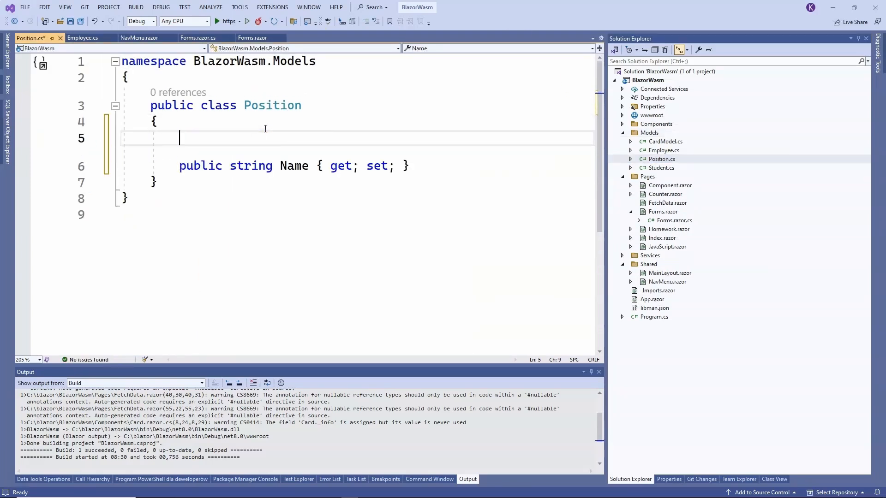
pyautogui.write('public int Id { get; set; }')
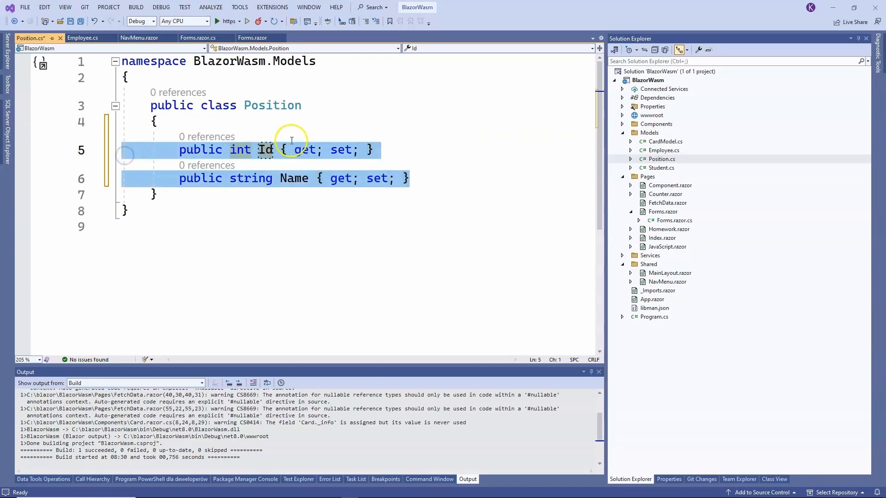
pyautogui.click(437, 176)
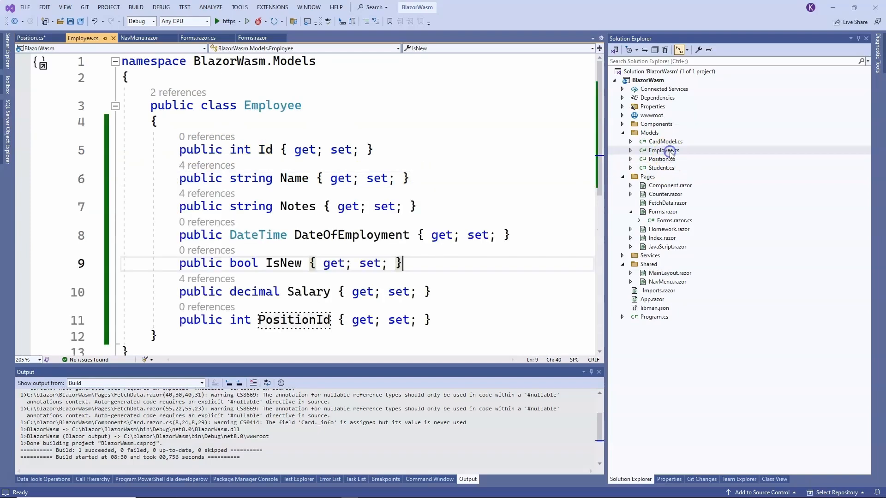
pyautogui.doubleClick(294, 320)
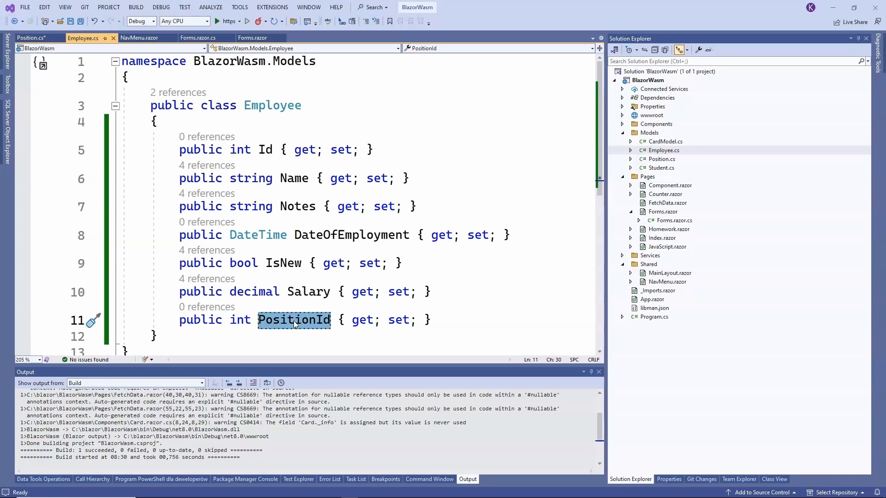
pyautogui.click(198, 38)
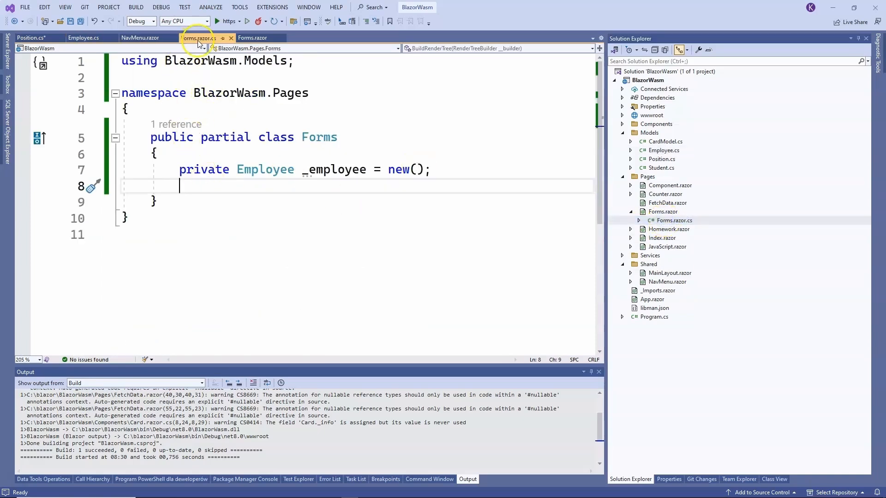
# Declare a _positions List<Position> holding IT, Magazynier and Kierowca with Ids 1–3
pyautogui.write('private Employee _employee2 = new();')
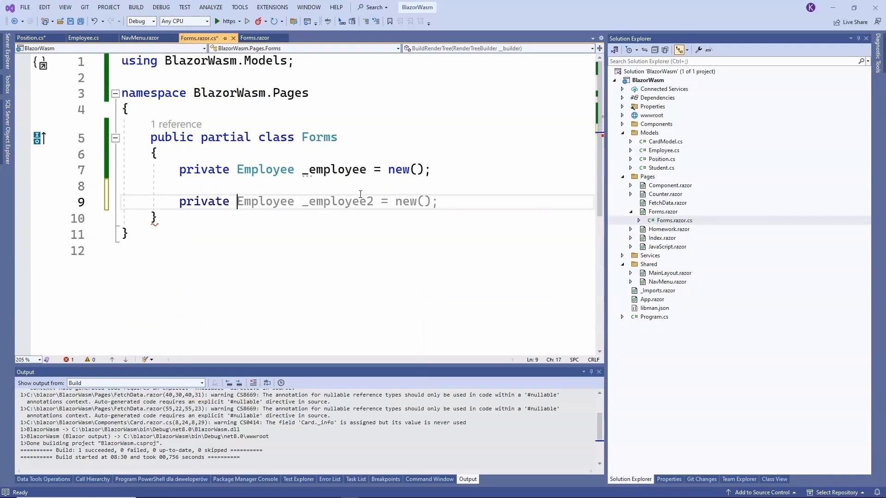
pyautogui.write('IEnumerable<>')
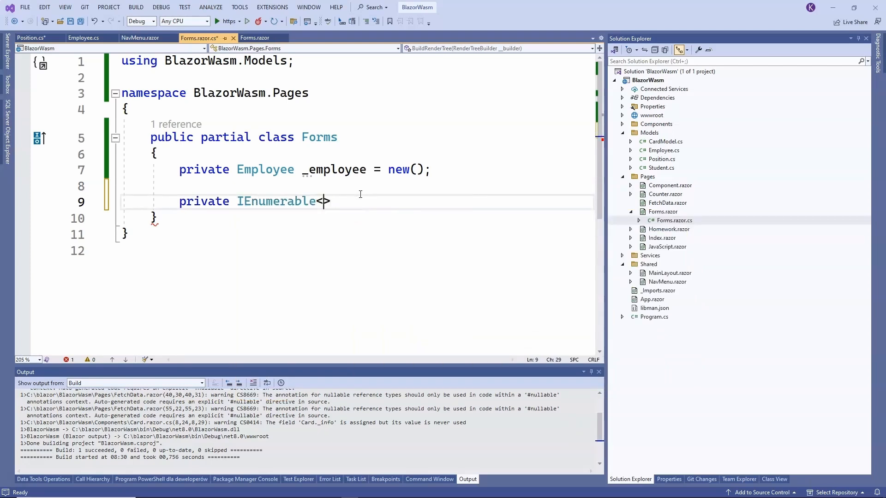
pyautogui.write('Position> _positions = new();')
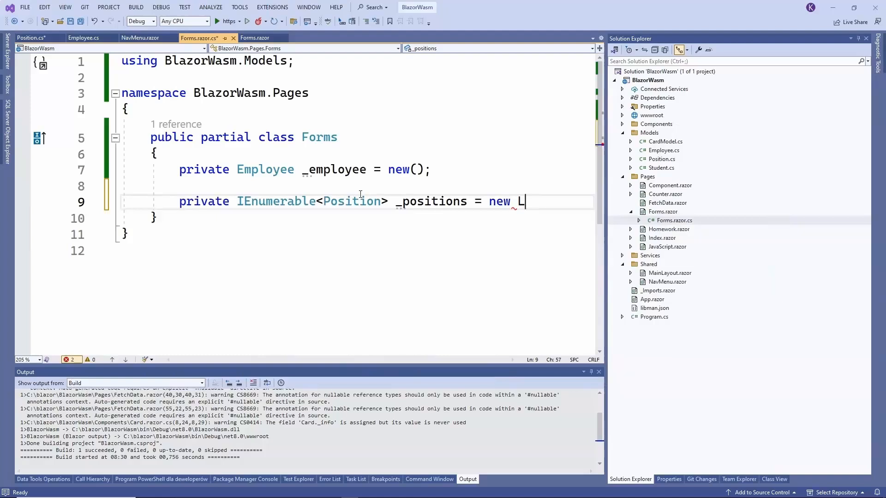
pyautogui.write('ist<Position>')
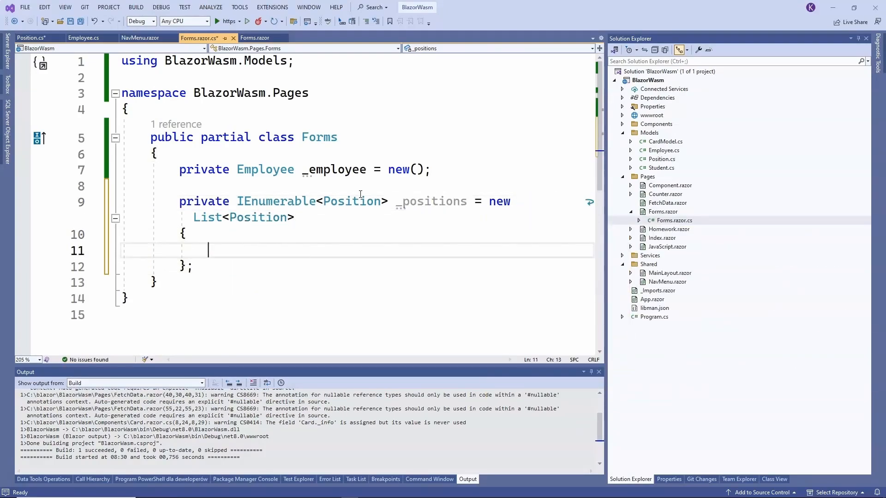
pyautogui.write('new Position {')
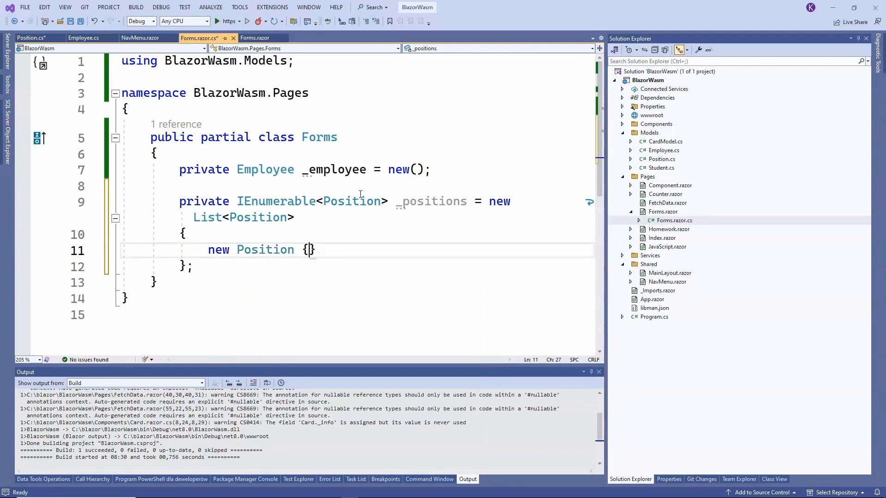
pyautogui.write('Id = 1, Name = "IT')
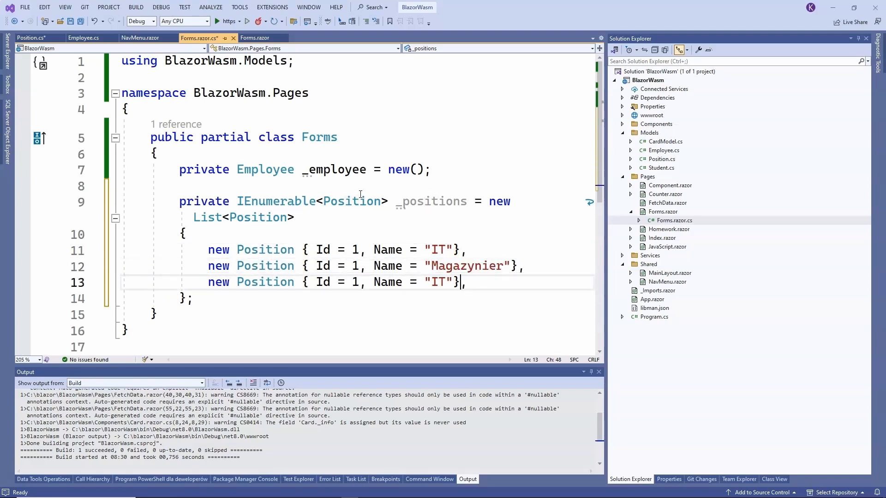
pyautogui.write('Kierowca')
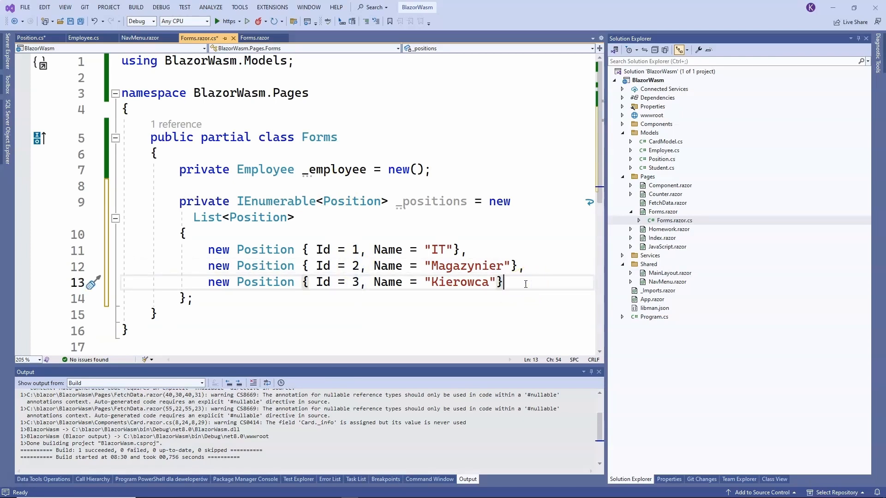
# Duplicate the Nazwa group as a Stanowisko InputSelect bound to _employee.PositionId with form-select
pyautogui.click(255, 38)
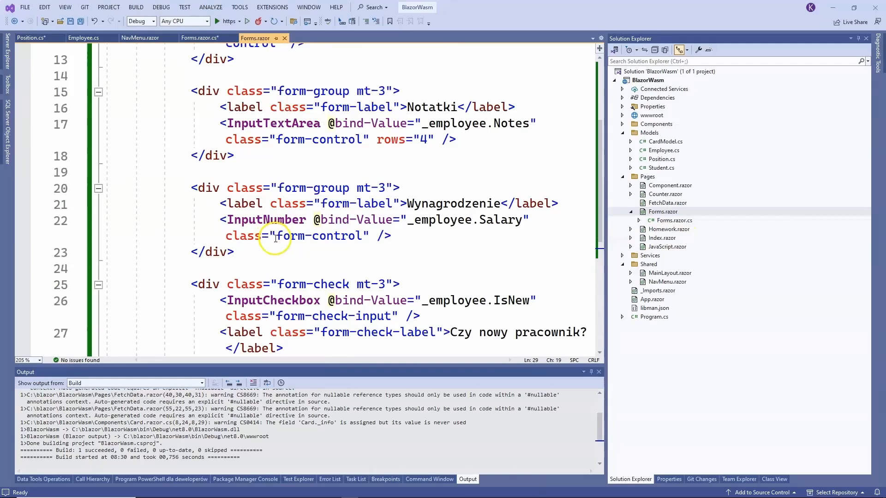
pyautogui.scroll(-3)
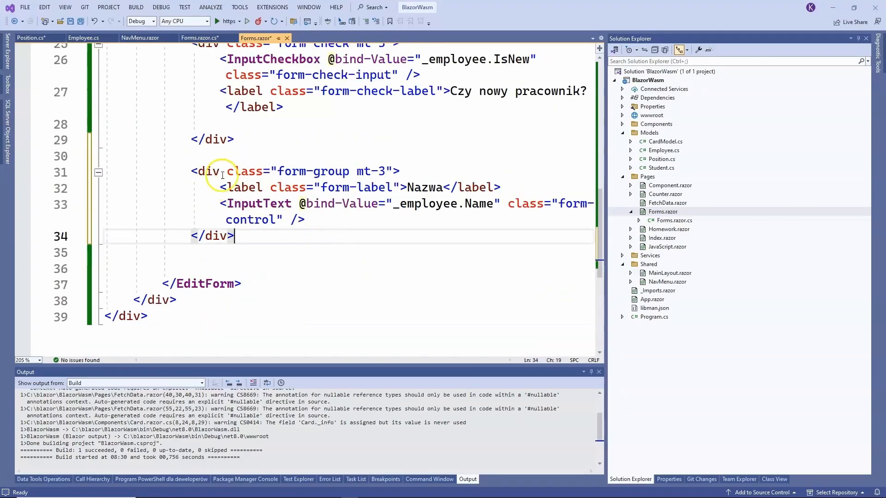
pyautogui.doubleClick(314, 171)
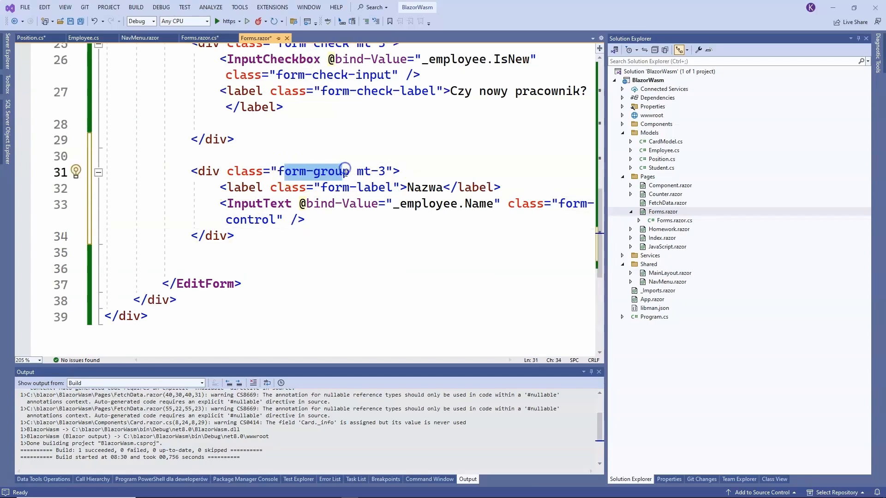
pyautogui.write('Sta')
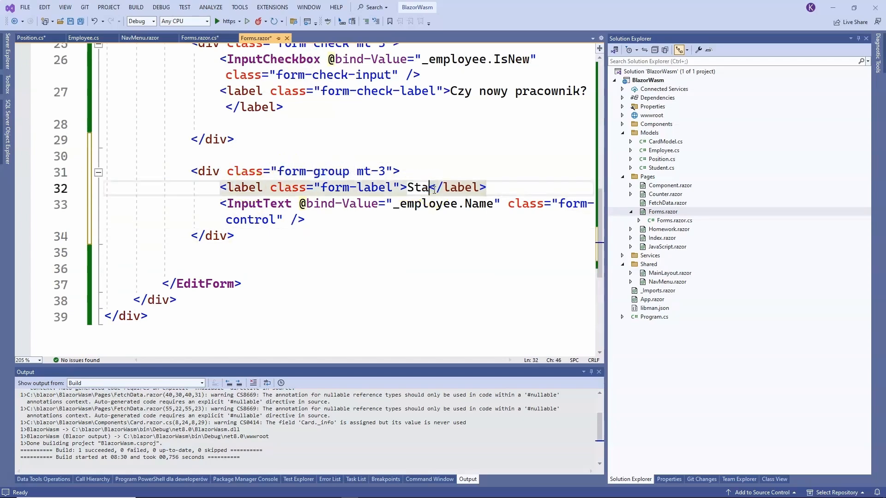
pyautogui.write('nowisko')
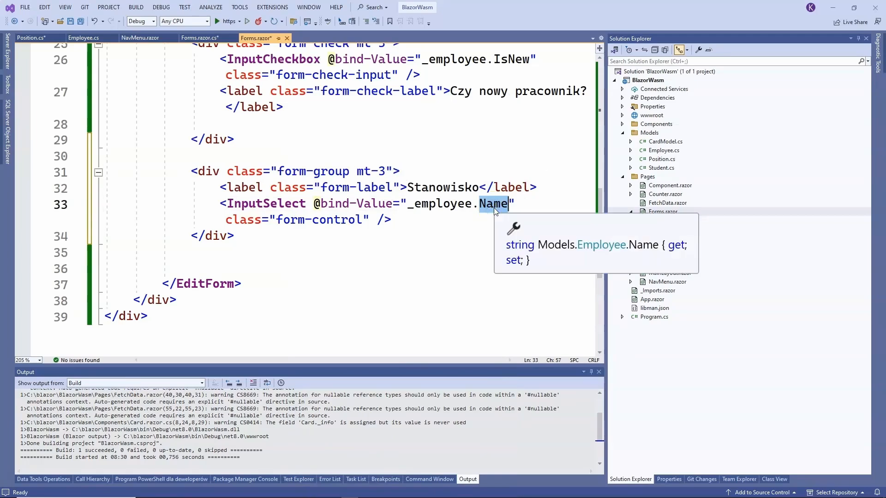
pyautogui.write('PositionId')
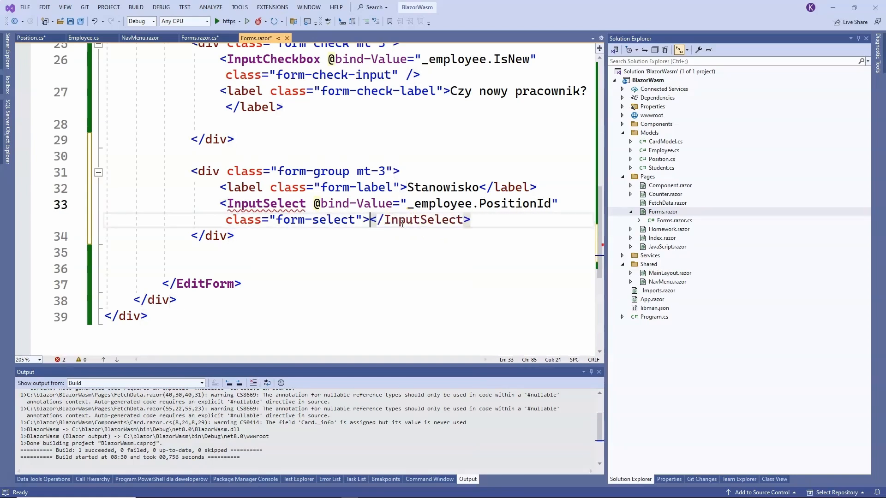
pyautogui.press('enter')
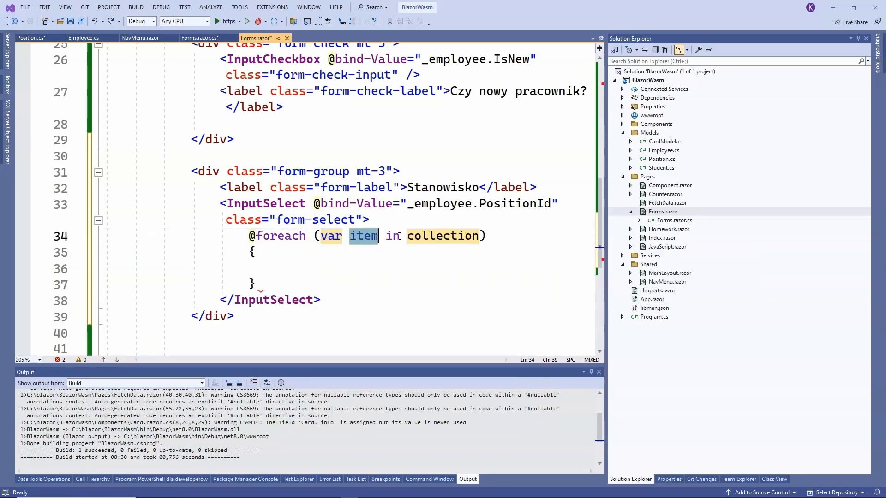
pyautogui.write('_positions')
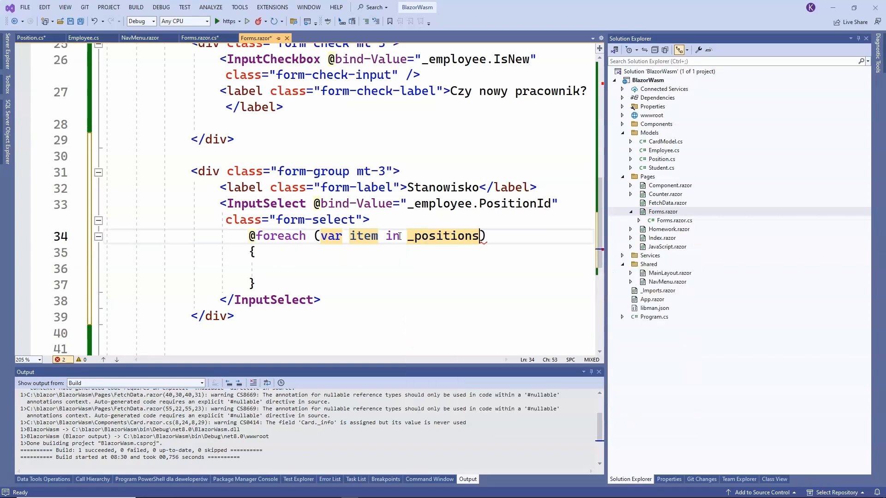
pyautogui.doubleClick(443, 237)
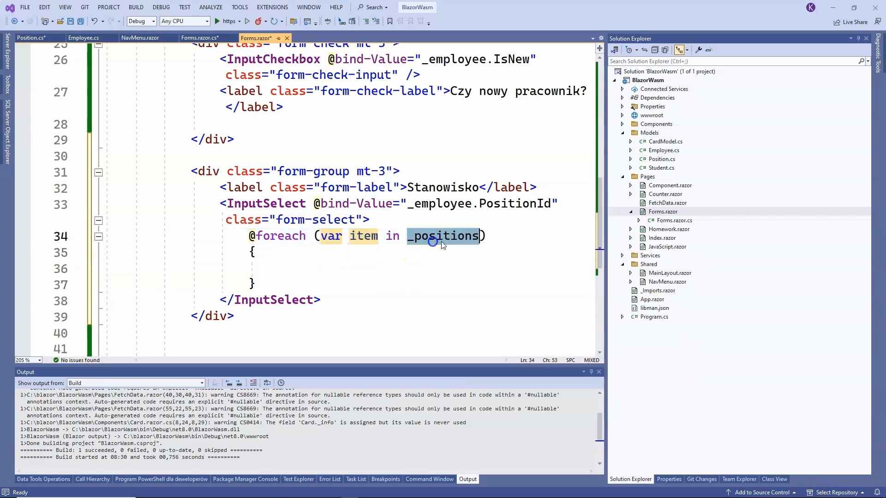
pyautogui.write('<option></option>')
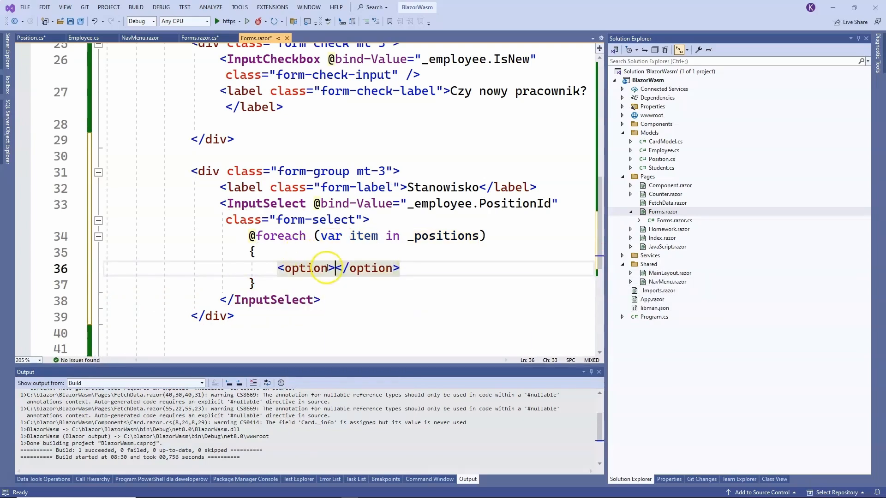
pyautogui.write('@item.Id"')
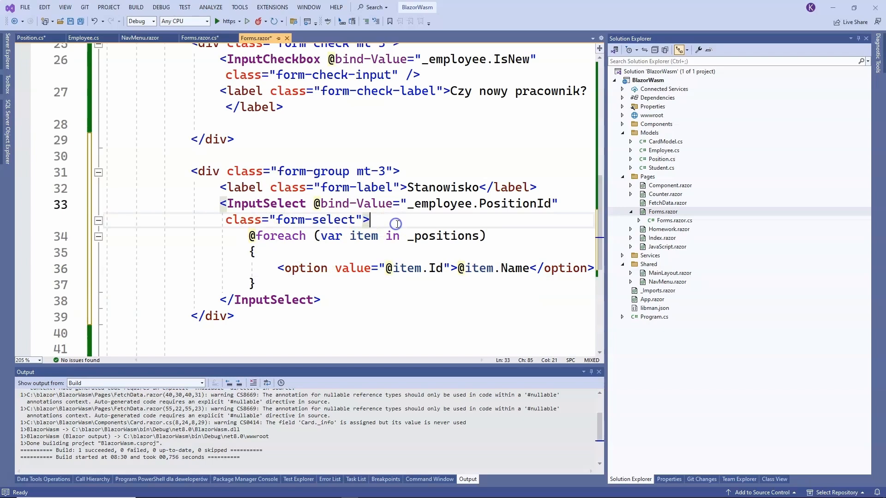
# Insert a disabled, selected value-0 option '-- Wybierz stanowisko --' above the foreach loop
pyautogui.write('<option>--</option>')
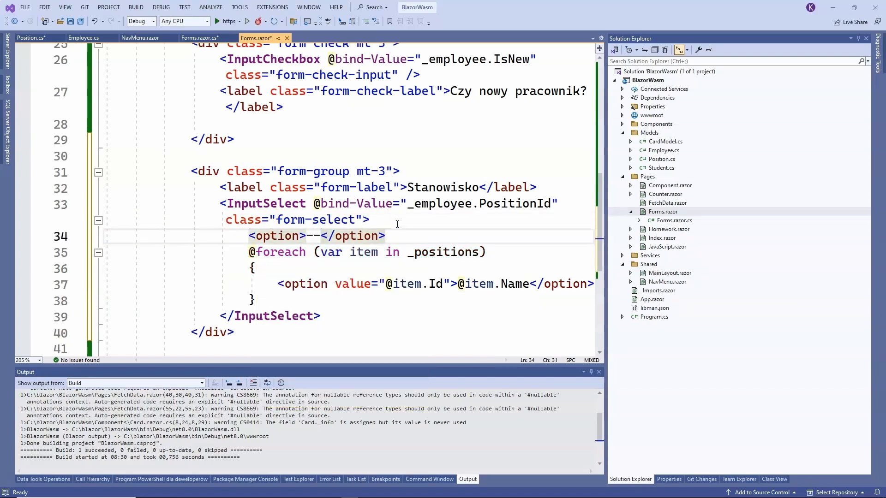
pyautogui.write('Wybierz stanowisko')
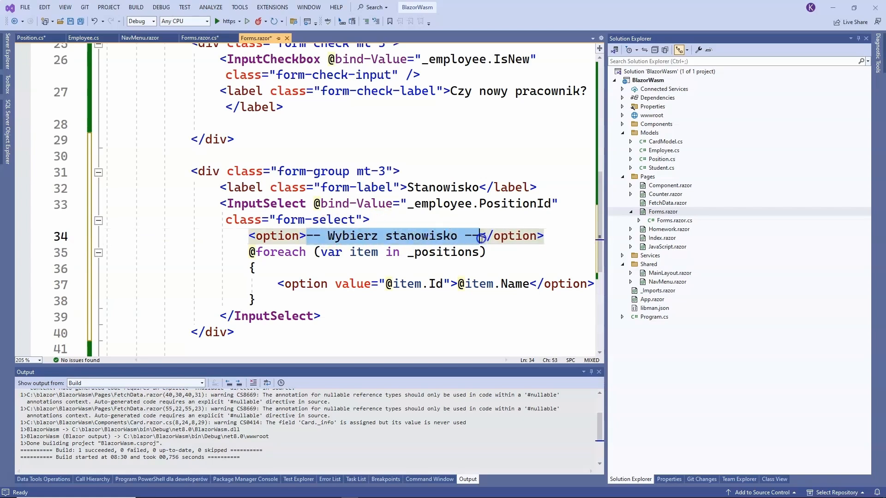
pyautogui.write('value="0')
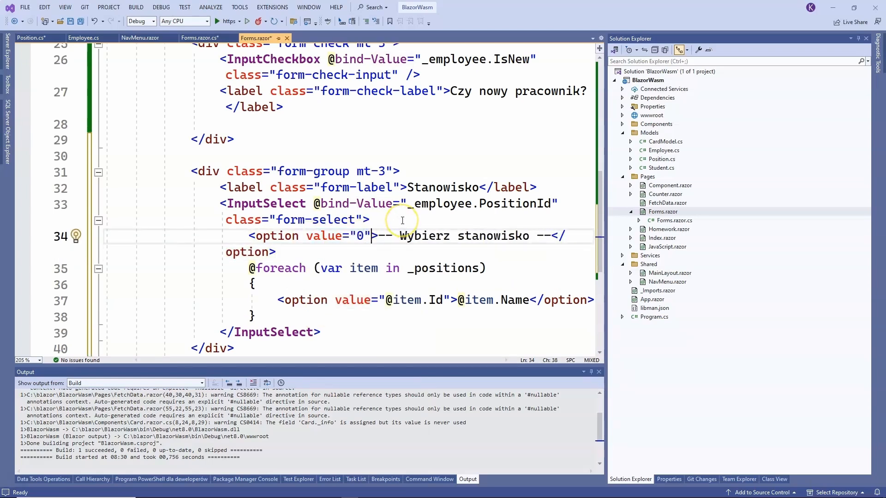
pyautogui.write('disabled')
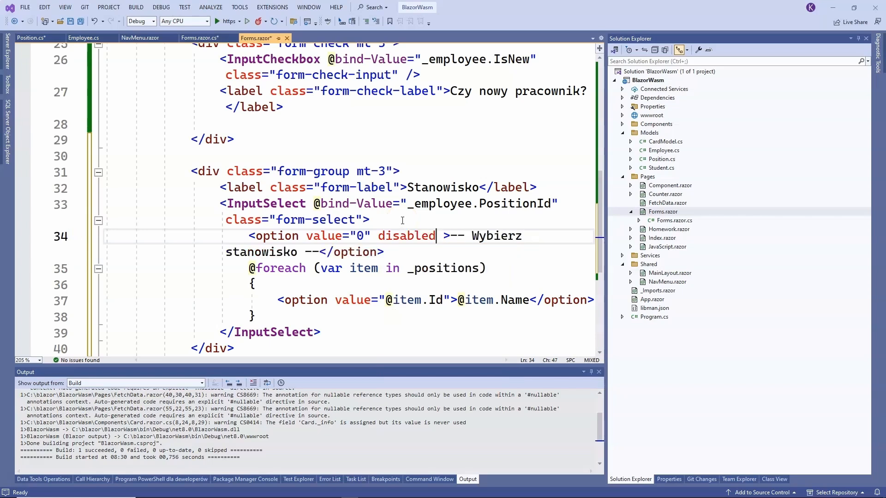
pyautogui.write('="disabled"')
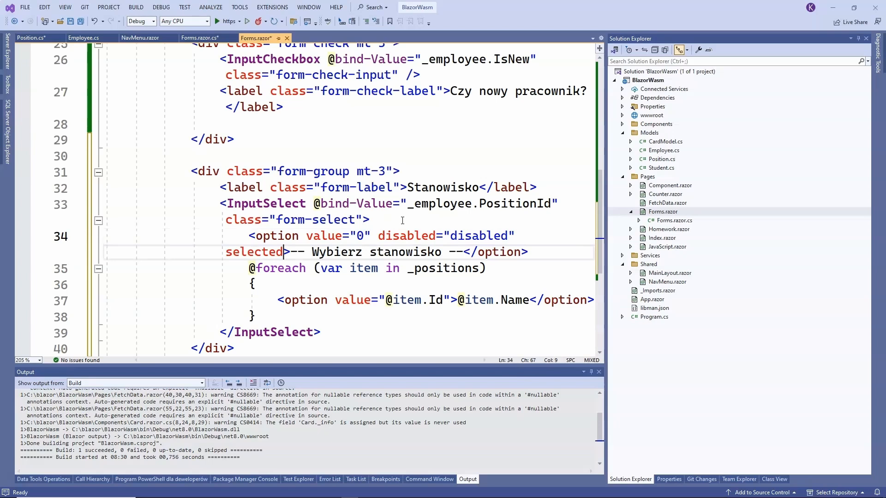
pyautogui.click(353, 156)
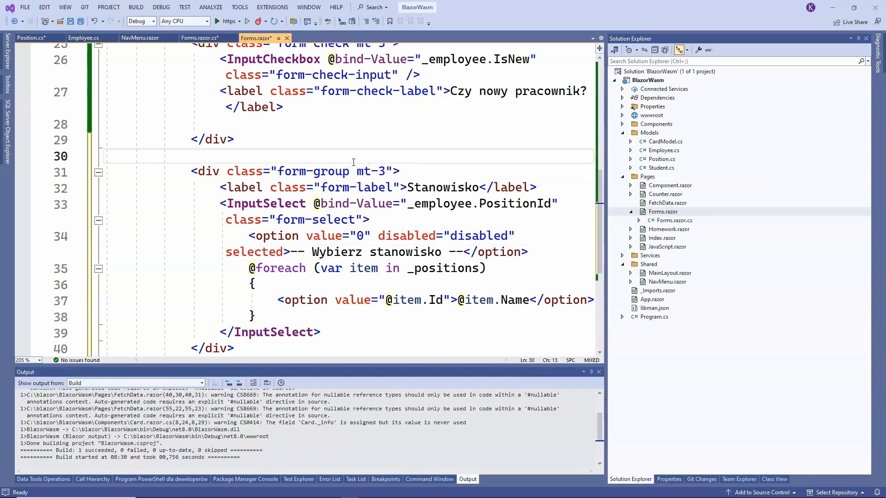
pyautogui.doubleClick(270, 333)
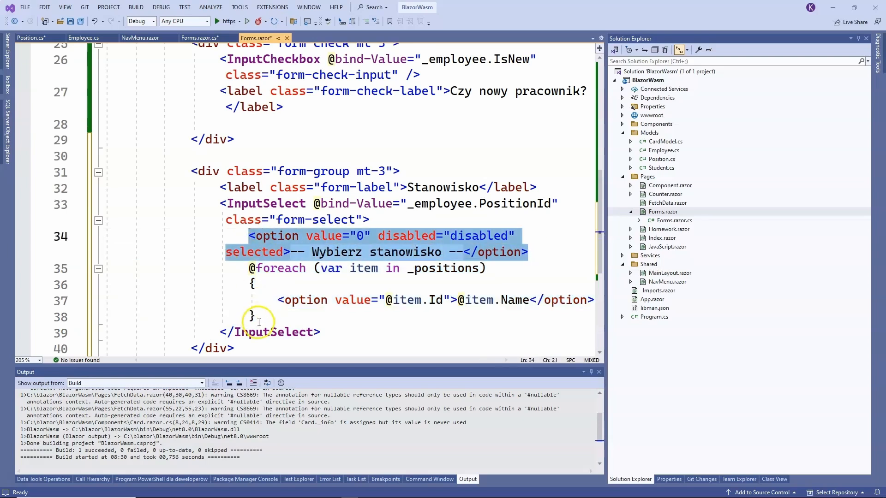
pyautogui.doubleClick(443, 268)
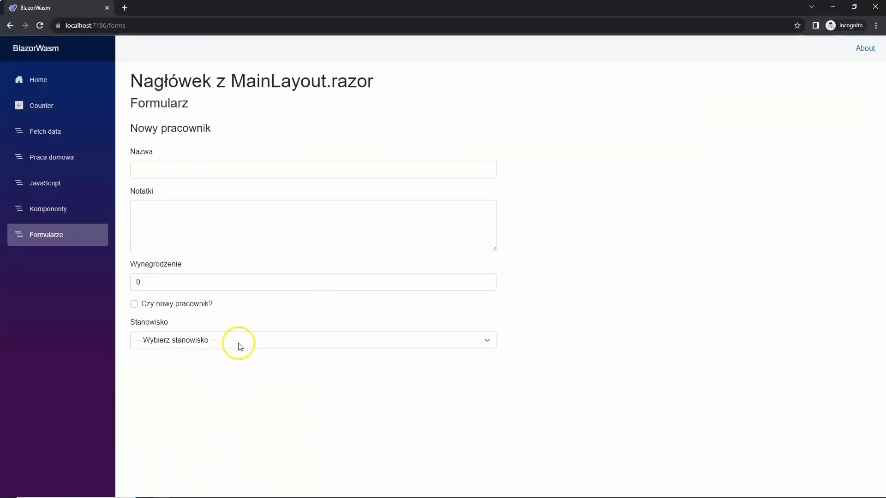
pyautogui.moveTo(160, 343)
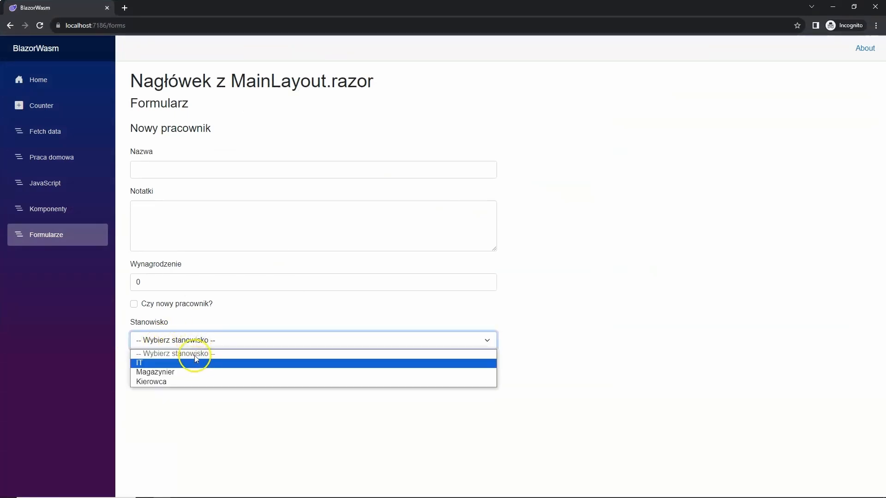
pyautogui.moveTo(143, 373)
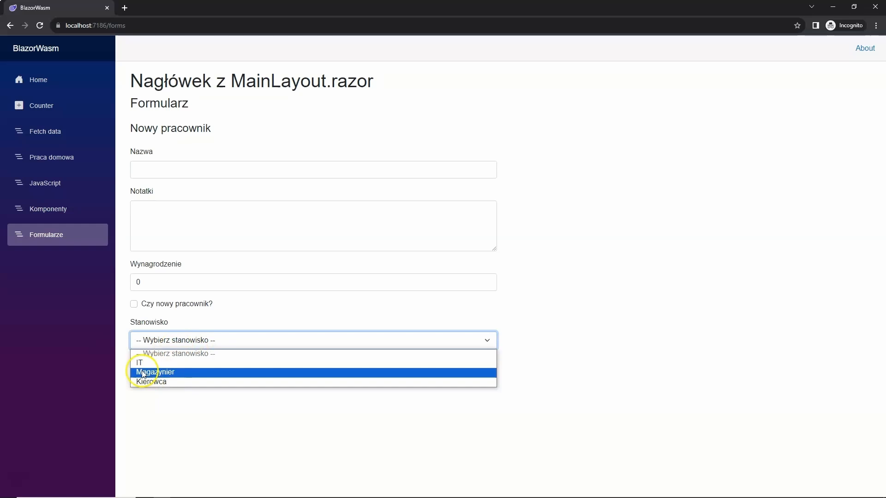
pyautogui.moveTo(169, 382)
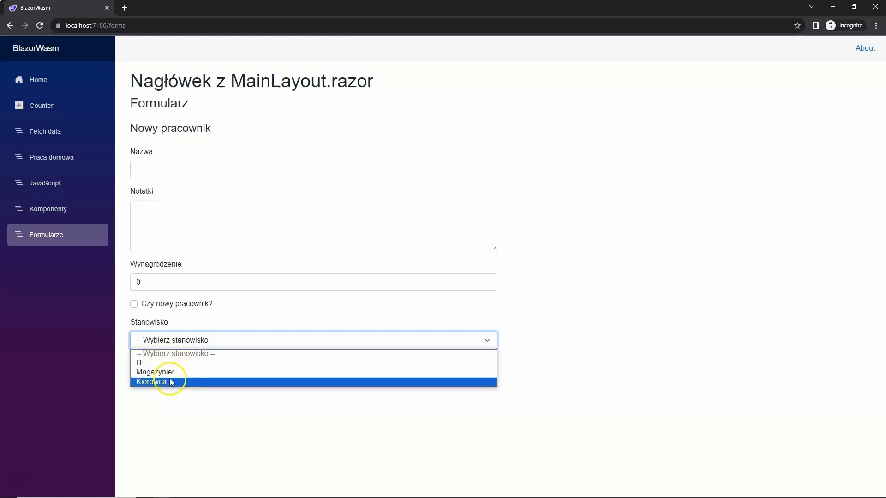
# Test the Stanowisko dropdown in Chrome by picking Kierowca, then IT, and IT again after navigating
pyautogui.click(151, 382)
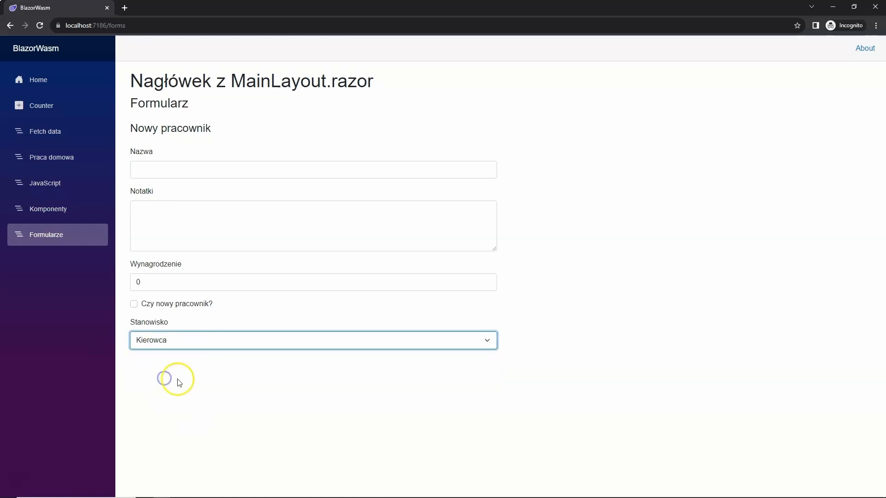
pyautogui.click(313, 340)
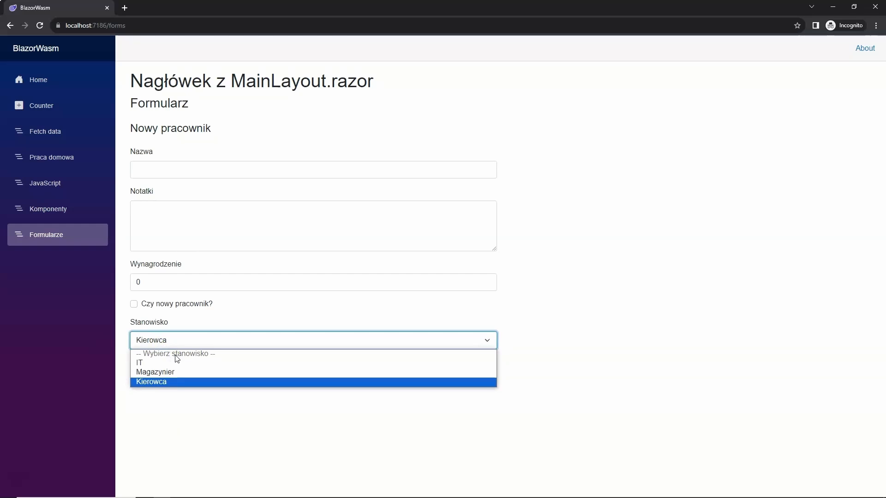
pyautogui.click(140, 362)
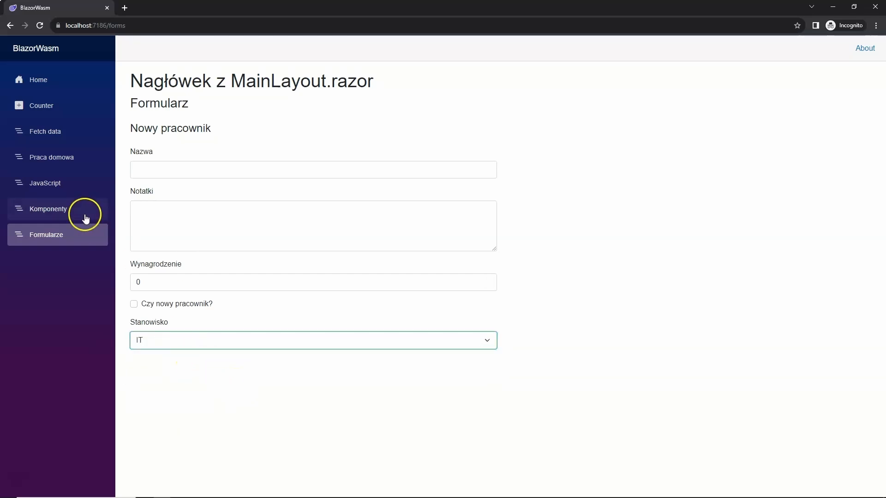
pyautogui.click(312, 340)
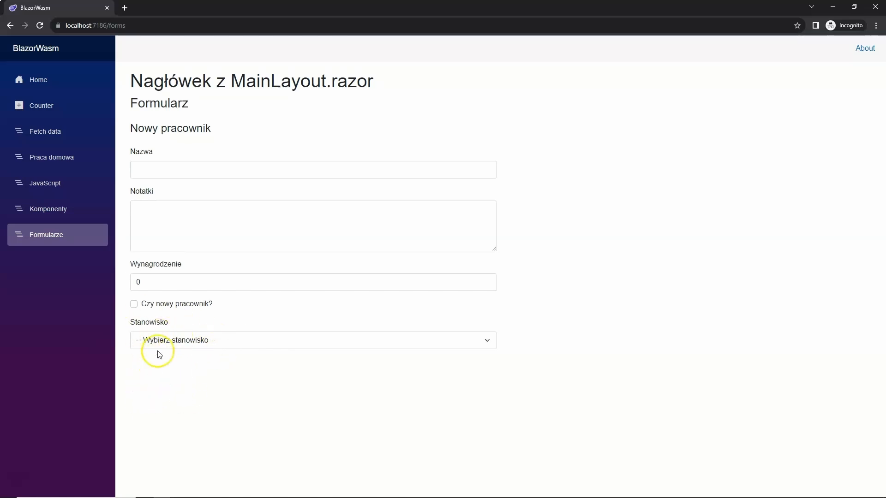
pyautogui.moveTo(199, 329)
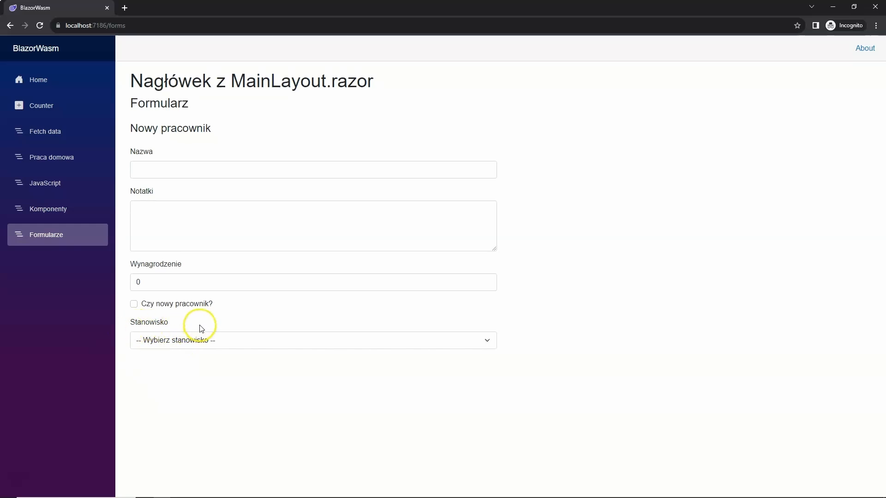
pyautogui.moveTo(188, 345)
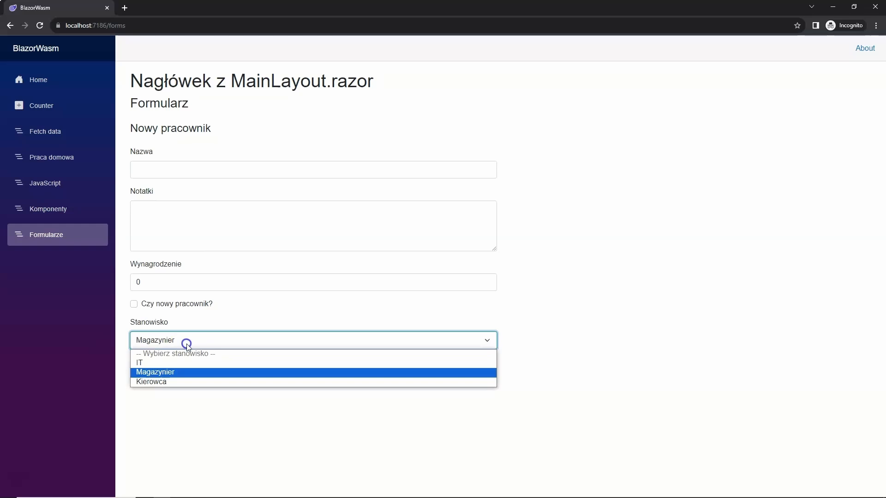
pyautogui.click(140, 362)
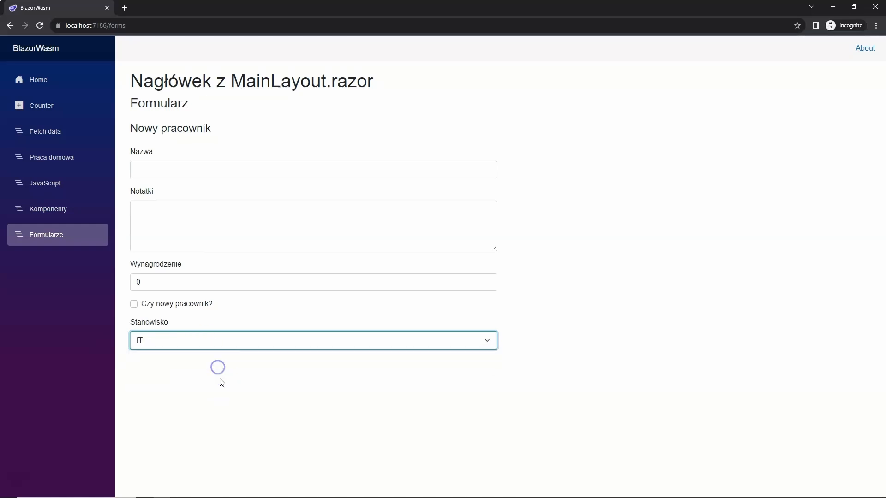